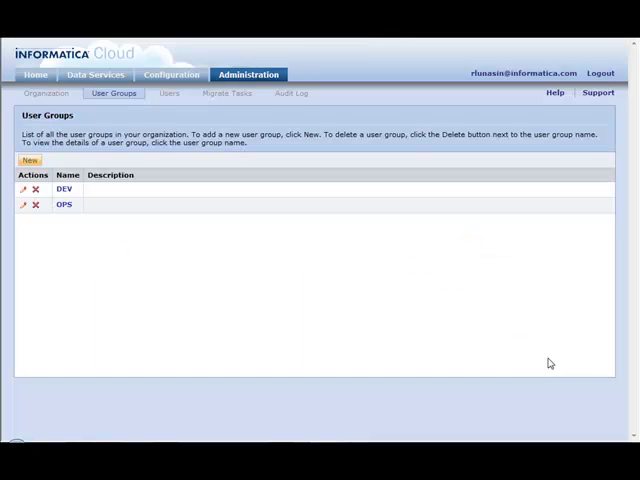
mouse_move(220, 160)
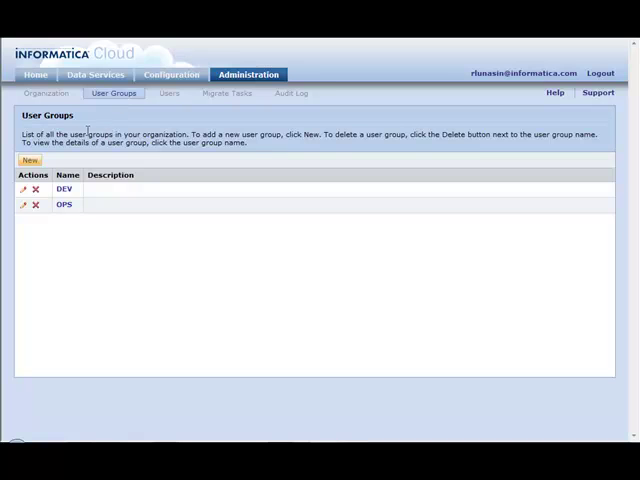
Begin a new user group and review the permissions grid down to PowerCenter Task.
left_click(28, 160)
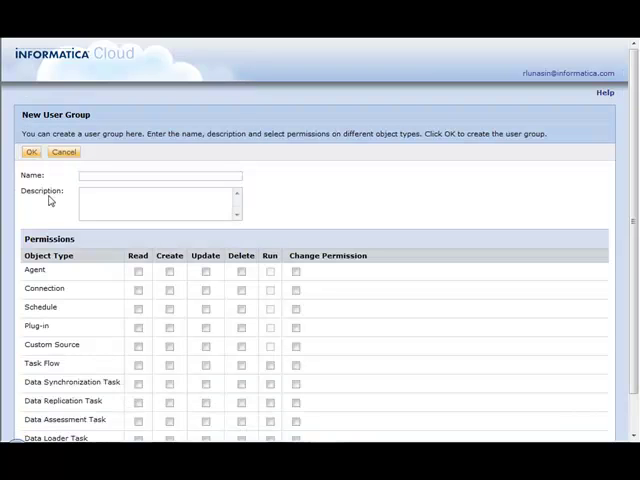
scroll("down", 3)
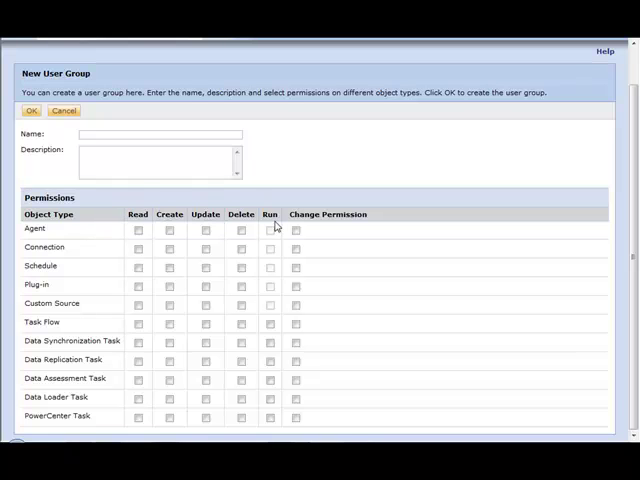
mouse_move(80, 328)
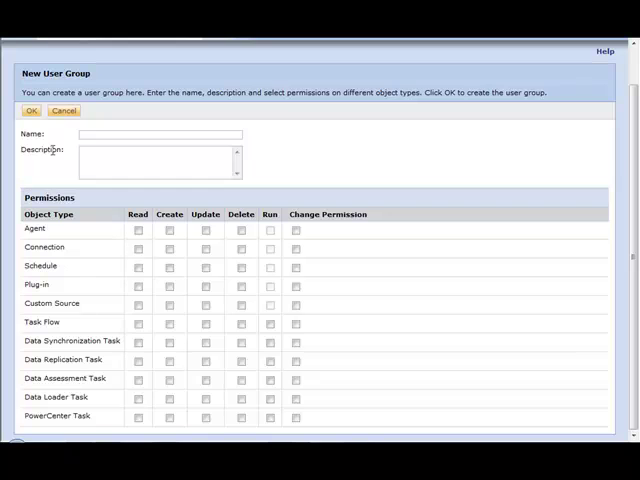
Cancel the blank New User Group form, leaving only DEV and OPS in the list.
left_click(64, 112)
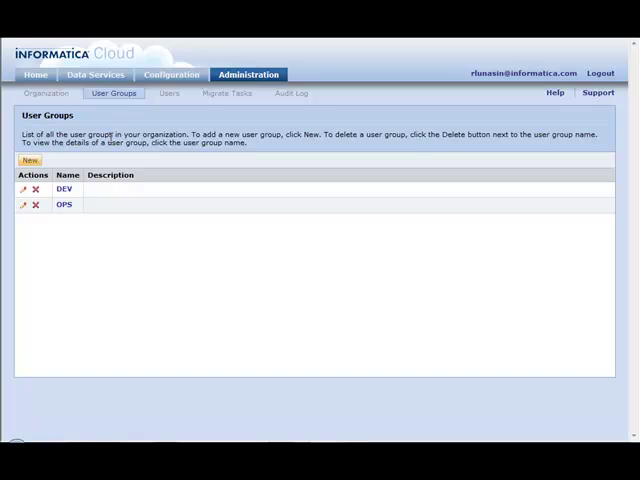
mouse_move(100, 196)
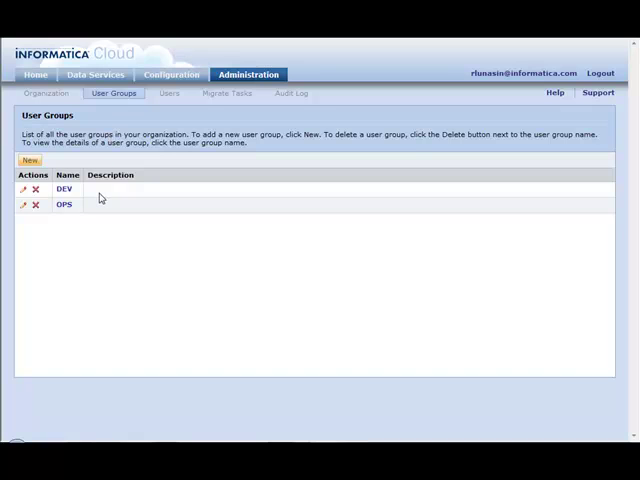
mouse_move(88, 224)
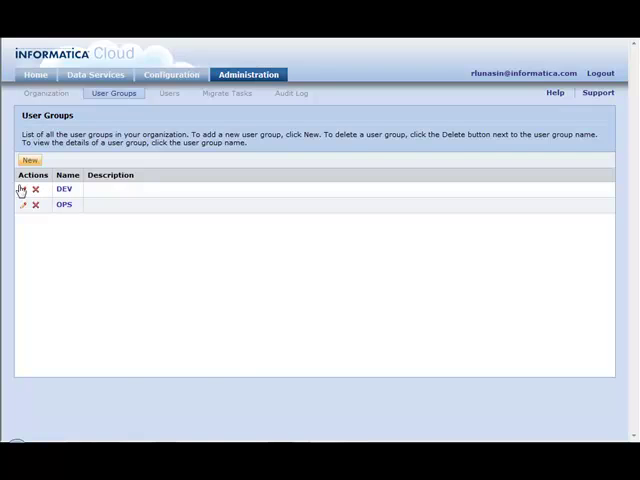
left_click(20, 188)
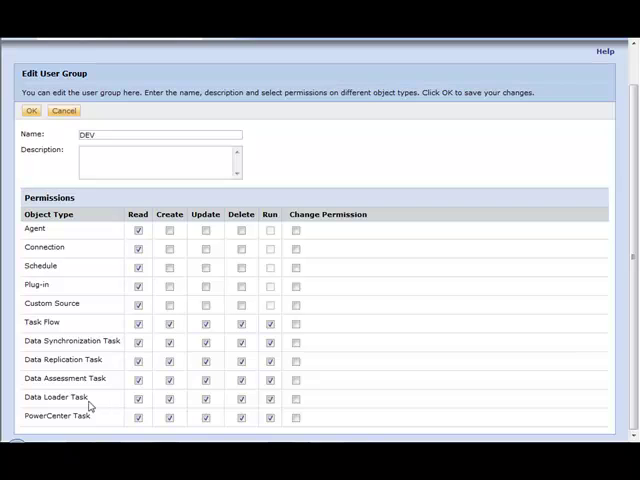
mouse_move(216, 348)
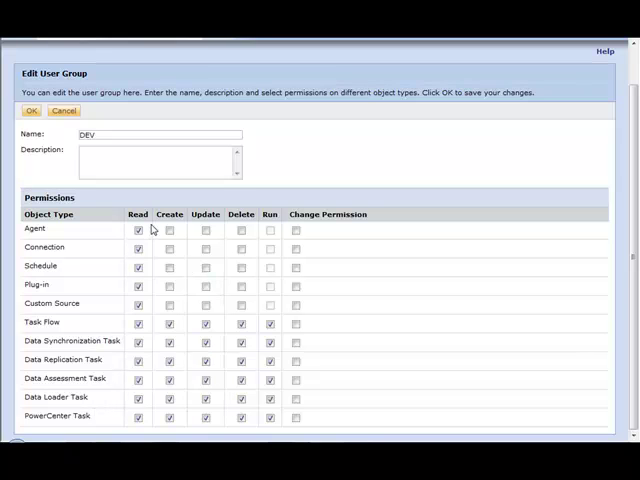
left_click(138, 284)
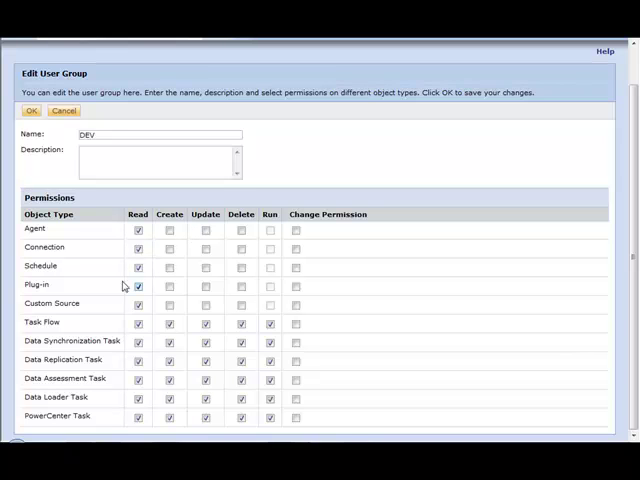
left_click(136, 286)
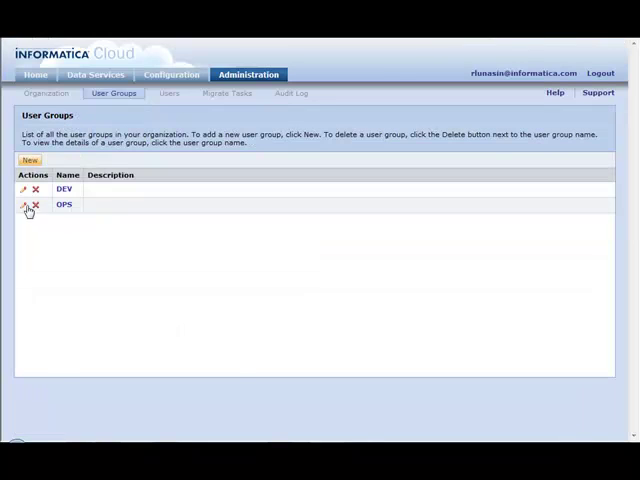
left_click(22, 204)
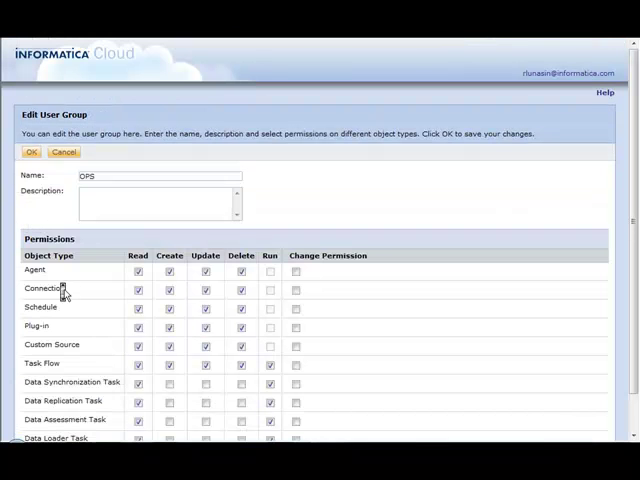
scroll("down", 3)
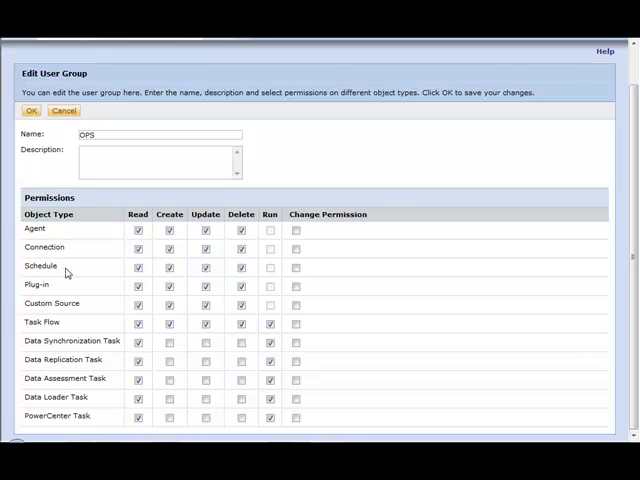
mouse_move(136, 316)
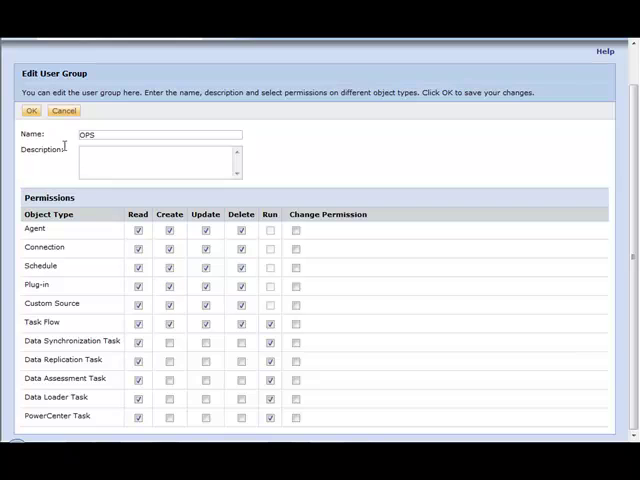
left_click(32, 112)
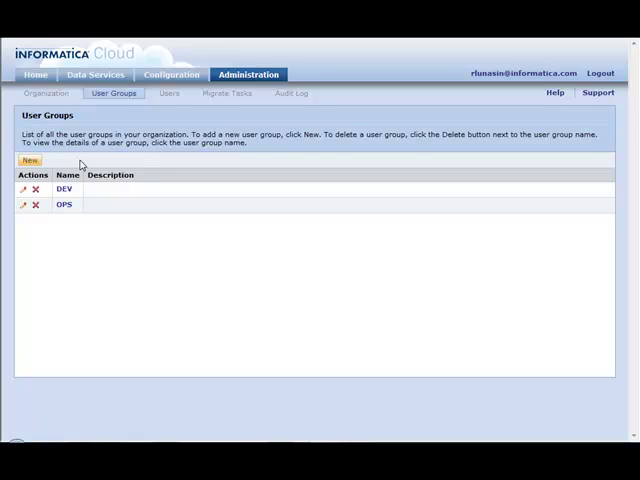
mouse_move(164, 92)
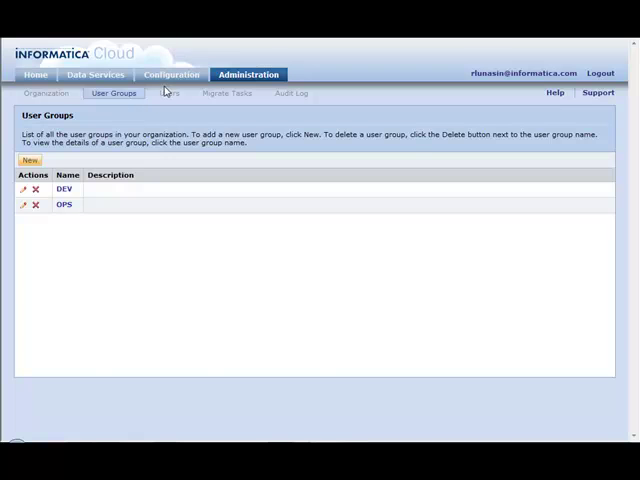
Switch PROD SFDC to Custom Permissions, clear the DEV group's checkboxes, and confirm with OK.
left_click(172, 74)
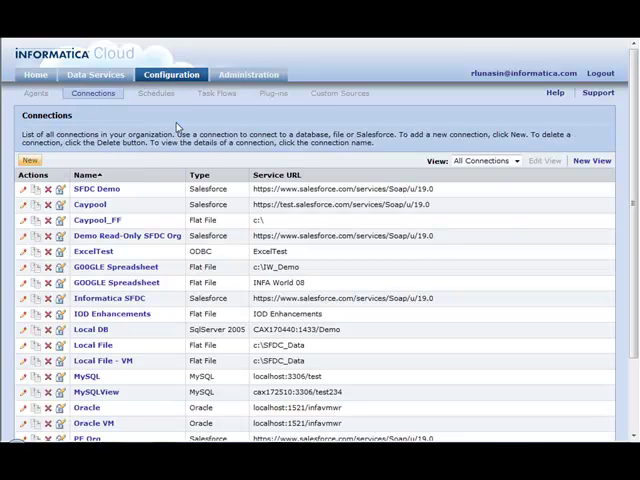
scroll("down", 3)
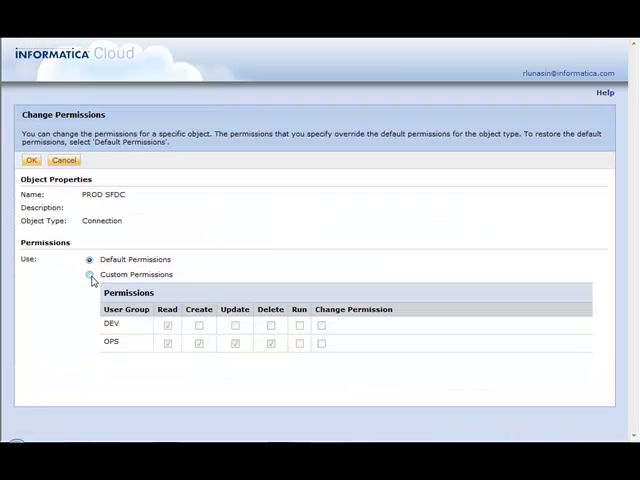
left_click(90, 274)
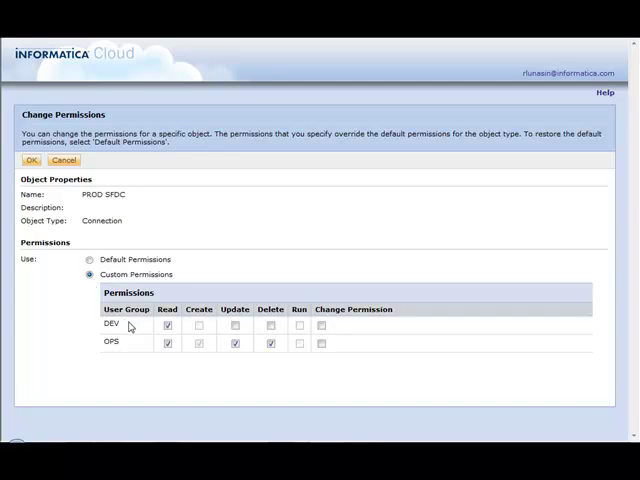
left_click(168, 324)
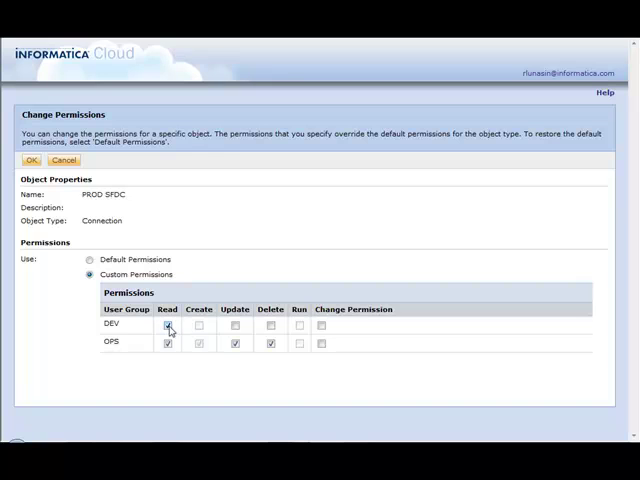
left_click(168, 324)
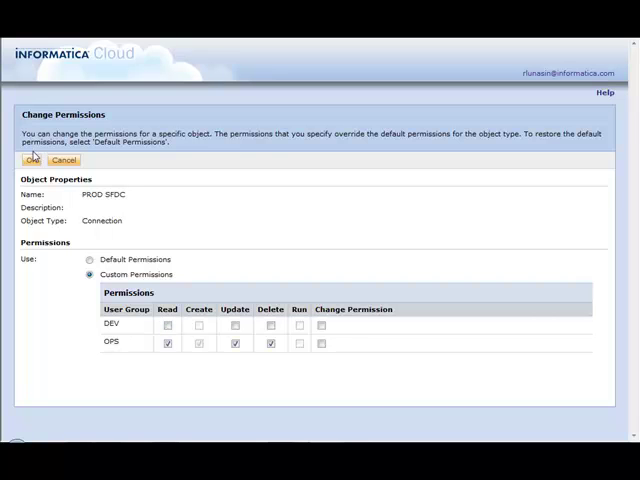
left_click(36, 160)
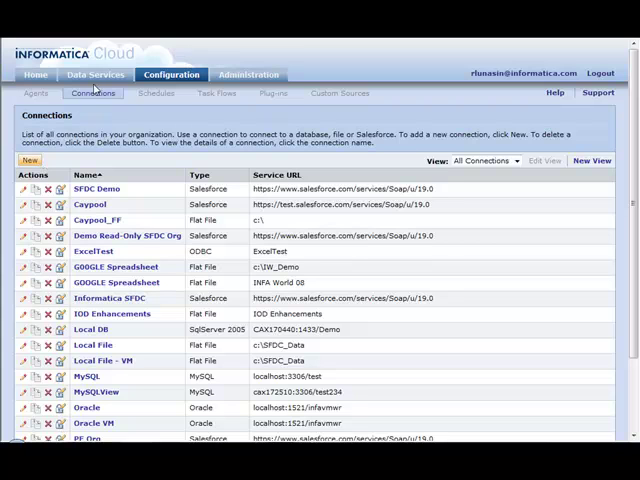
From Data Synchronization, switch the PROD CONTACT STG OrgIDs task to Custom Permissions and remove an OPS permission.
left_click(96, 74)
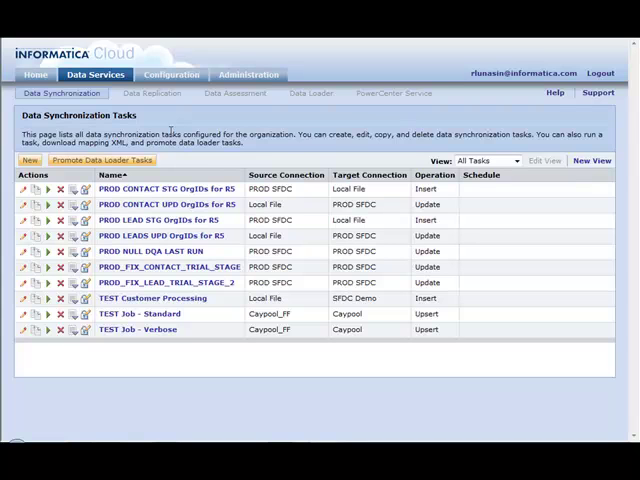
mouse_move(104, 200)
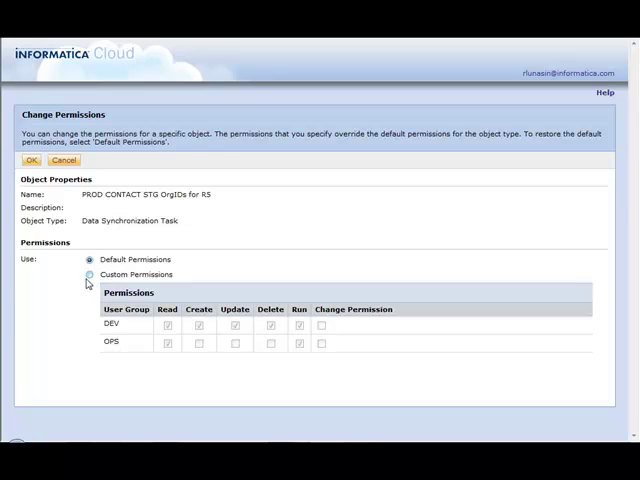
left_click(88, 276)
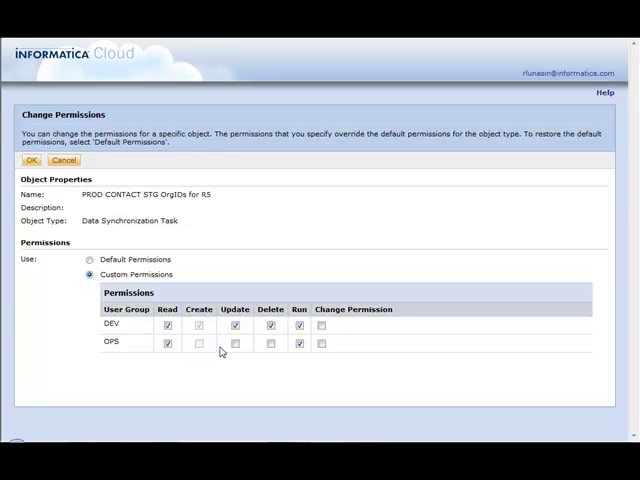
left_click(236, 344)
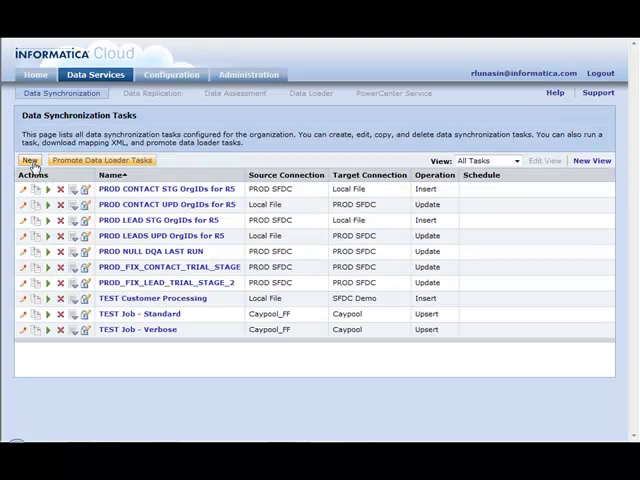
mouse_move(262, 330)
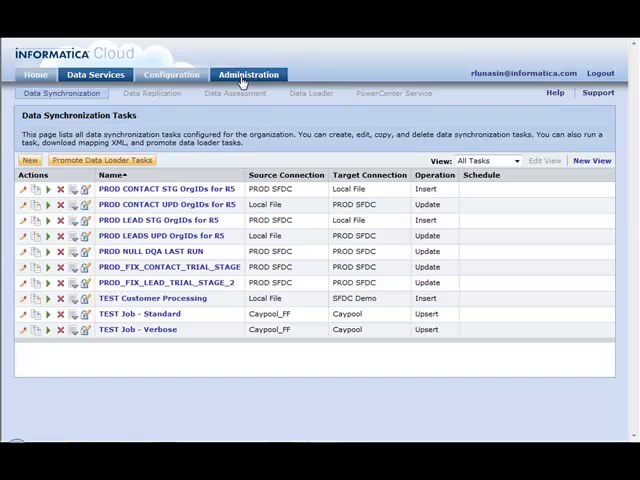
Edit the developer user under Administration > Users, check the DEV group, and confirm with OK.
left_click(248, 74)
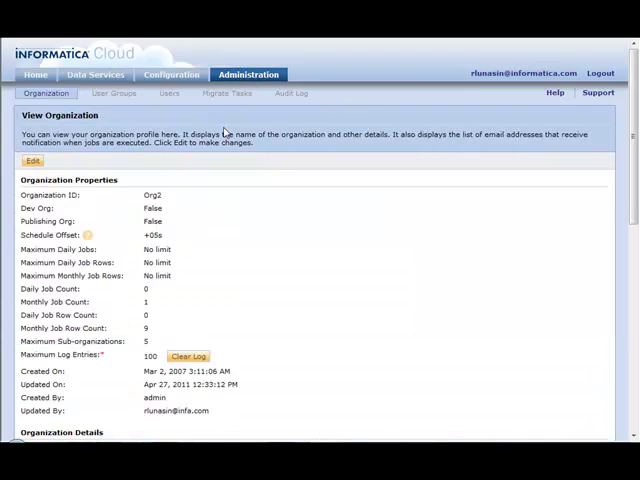
left_click(168, 92)
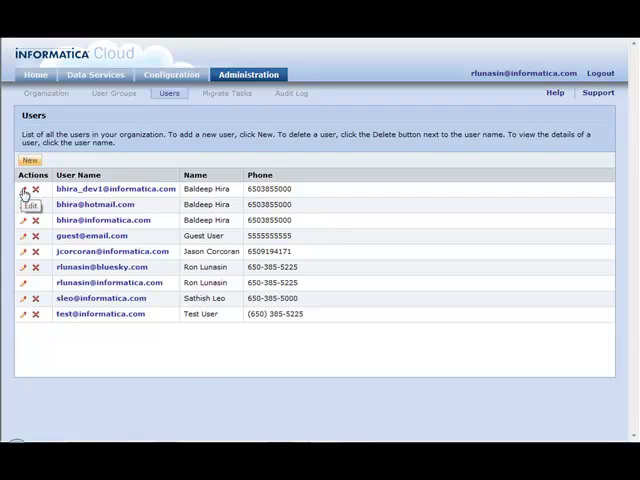
left_click(22, 190)
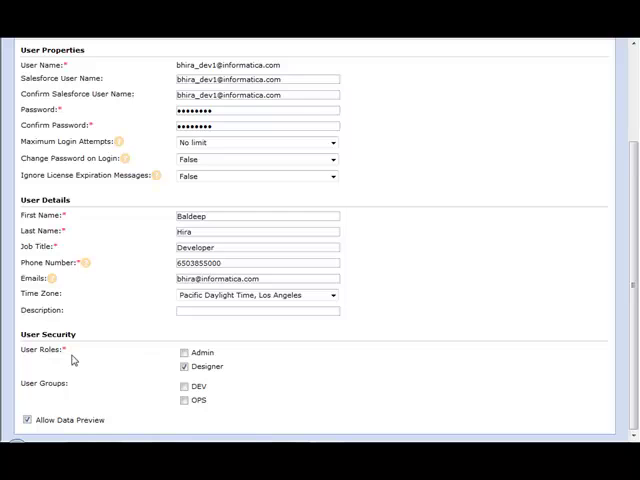
mouse_move(46, 406)
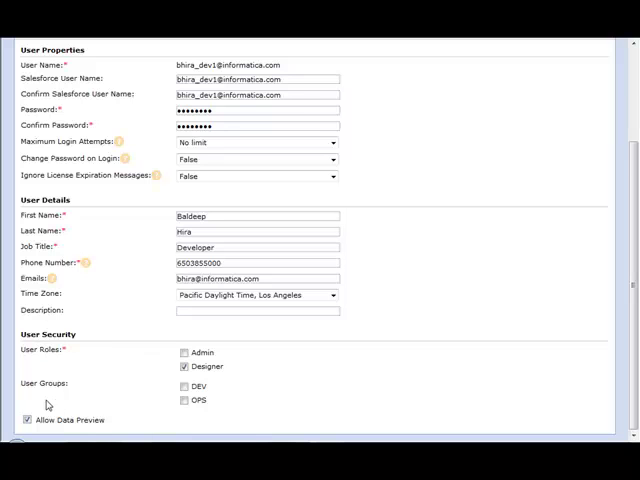
mouse_move(226, 390)
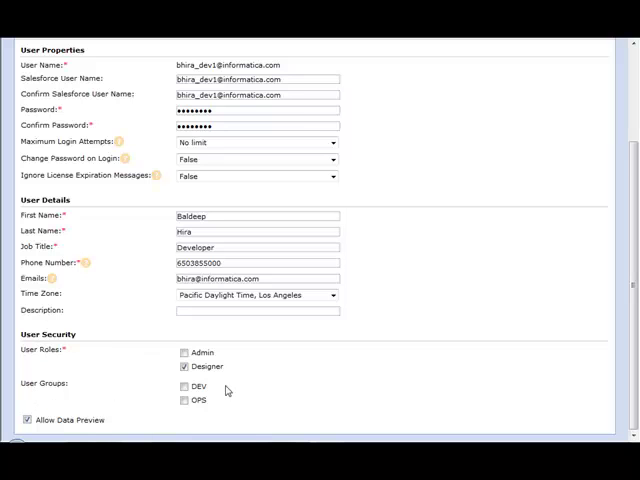
mouse_move(232, 402)
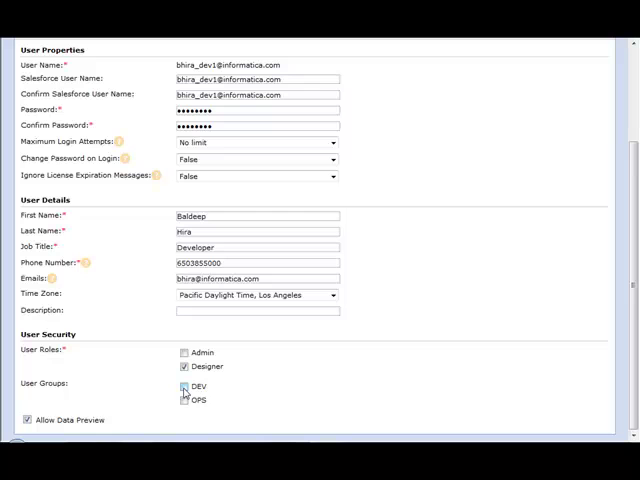
left_click(184, 386)
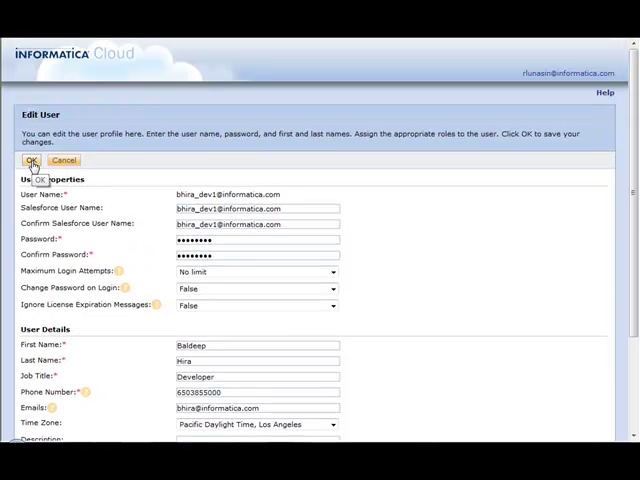
left_click(28, 160)
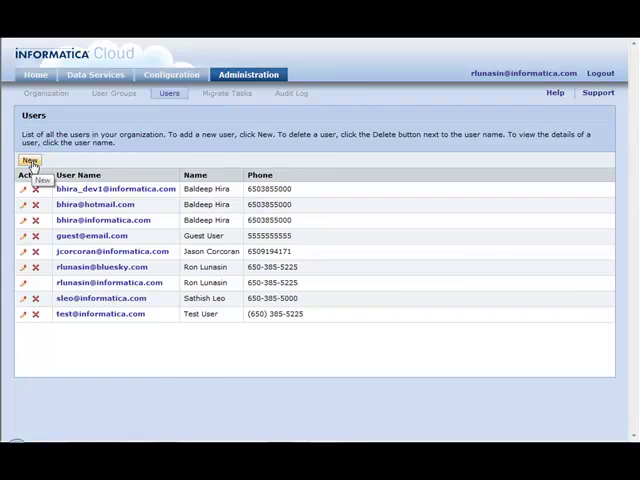